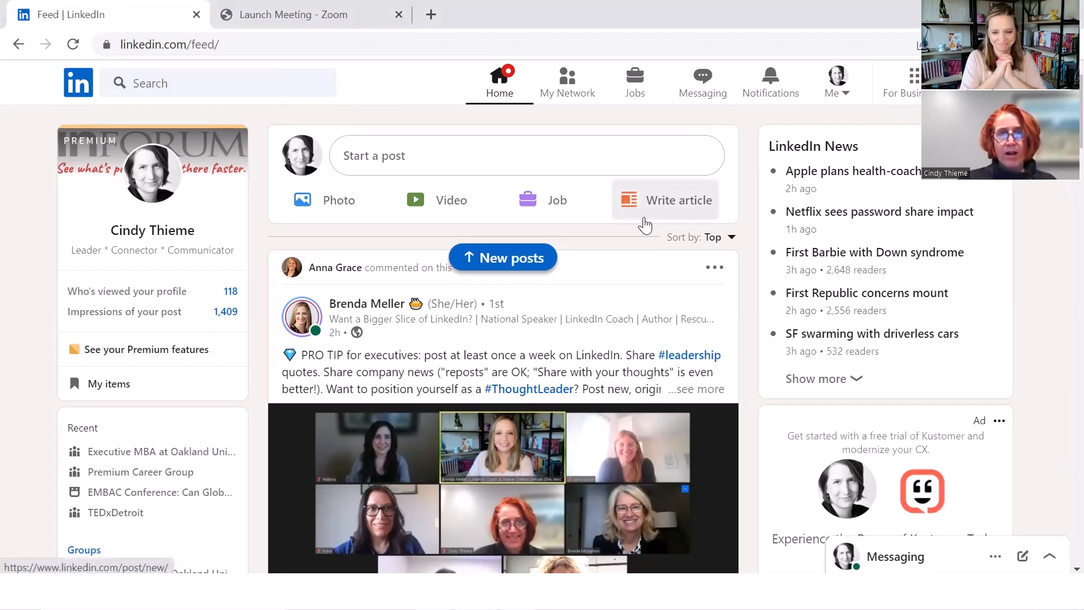
pyautogui.moveTo(667, 147)
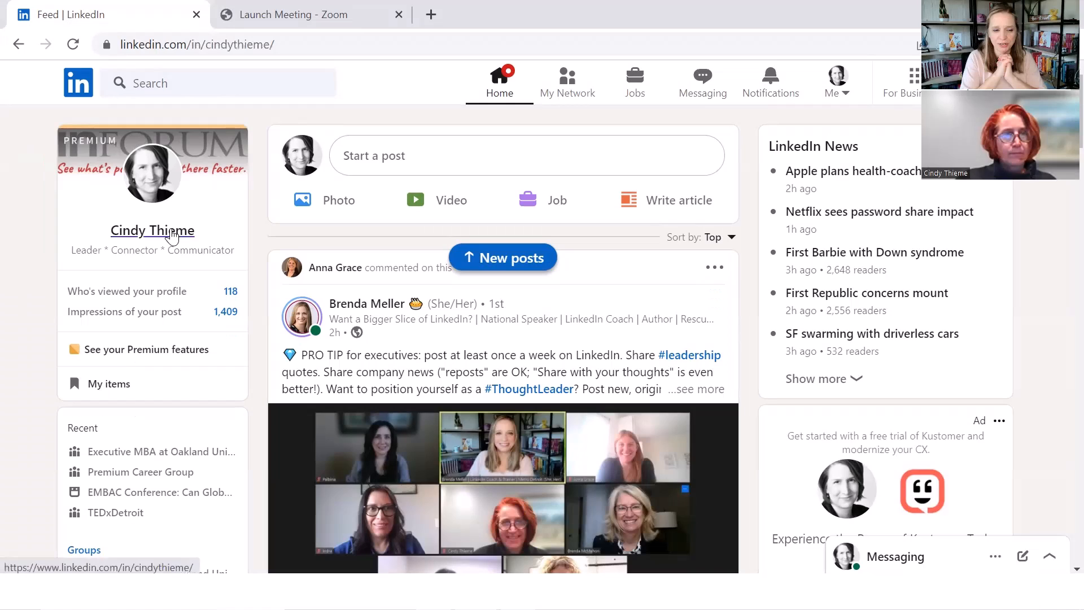
# Open your own profile from the feed and edit its contact info
pyautogui.click(151, 230)
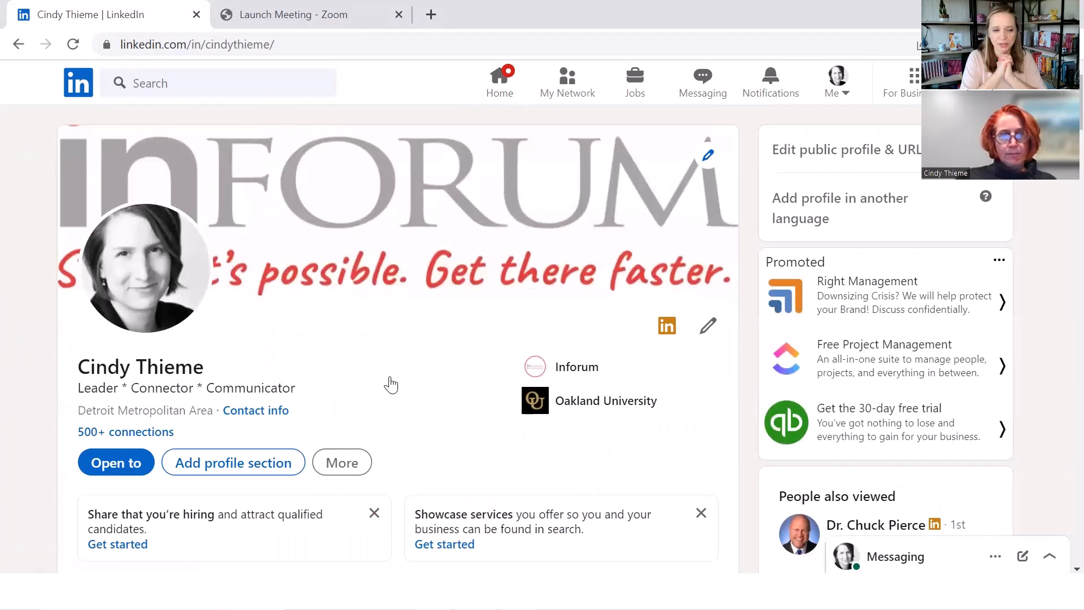
pyautogui.moveTo(256, 410)
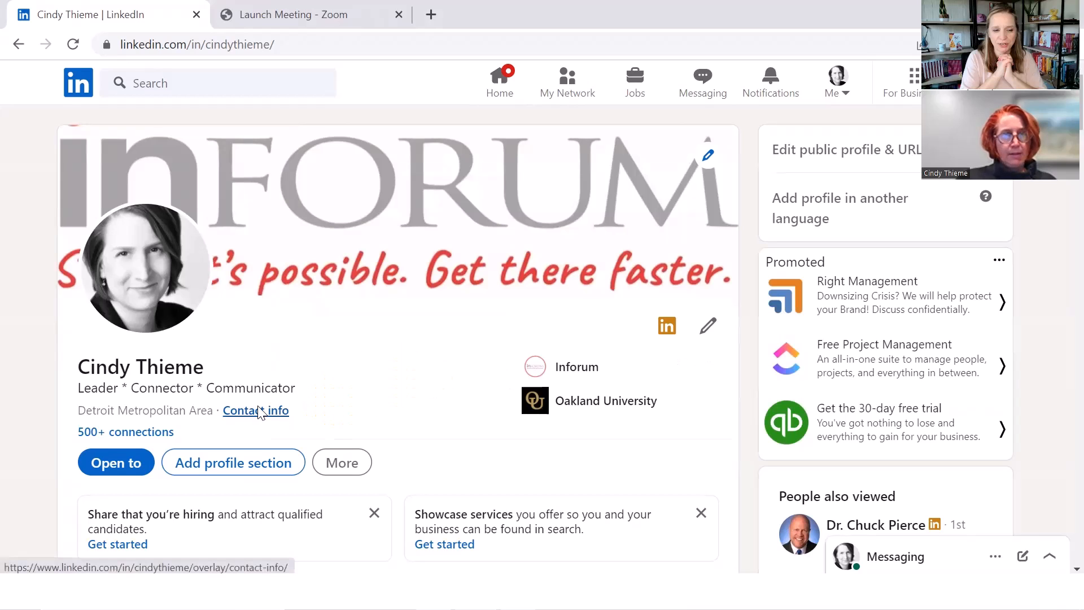
pyautogui.click(256, 410)
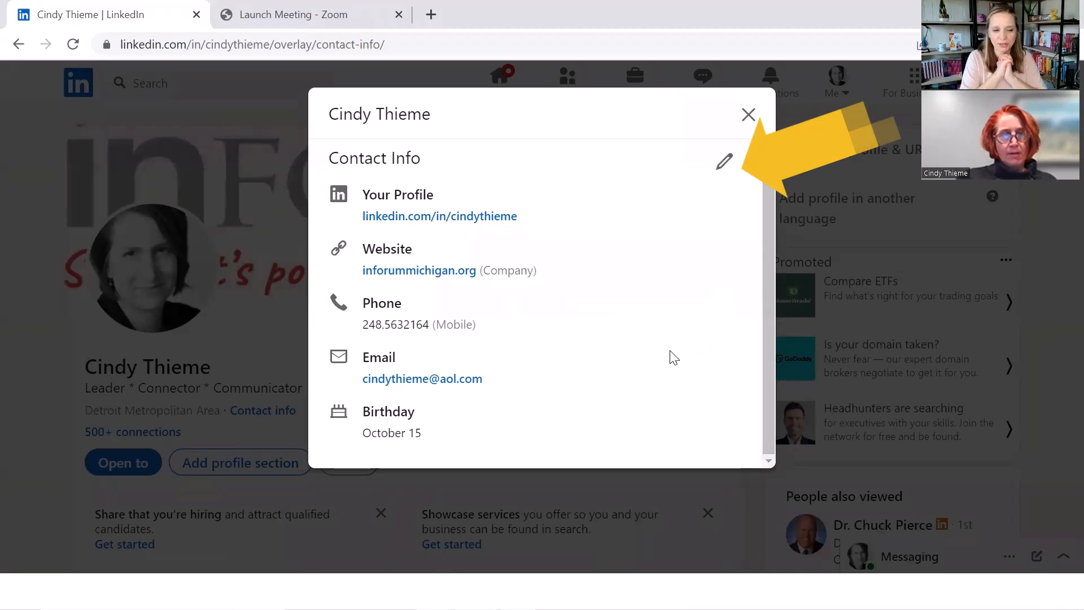
pyautogui.click(723, 161)
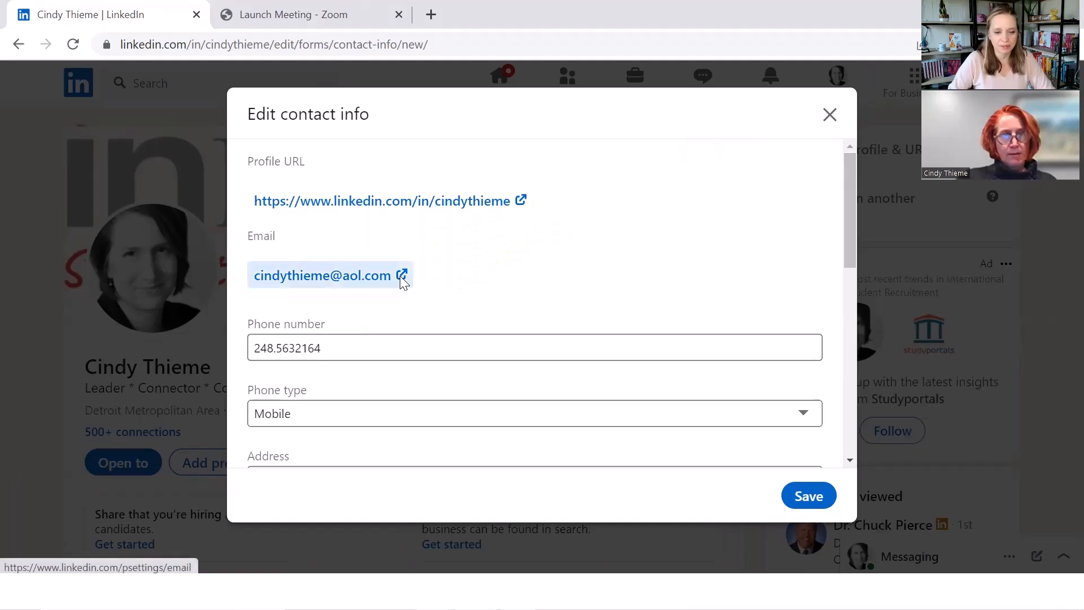
# Follow the email link to the Email addresses settings showing the unverified Inforum email
pyautogui.click(403, 275)
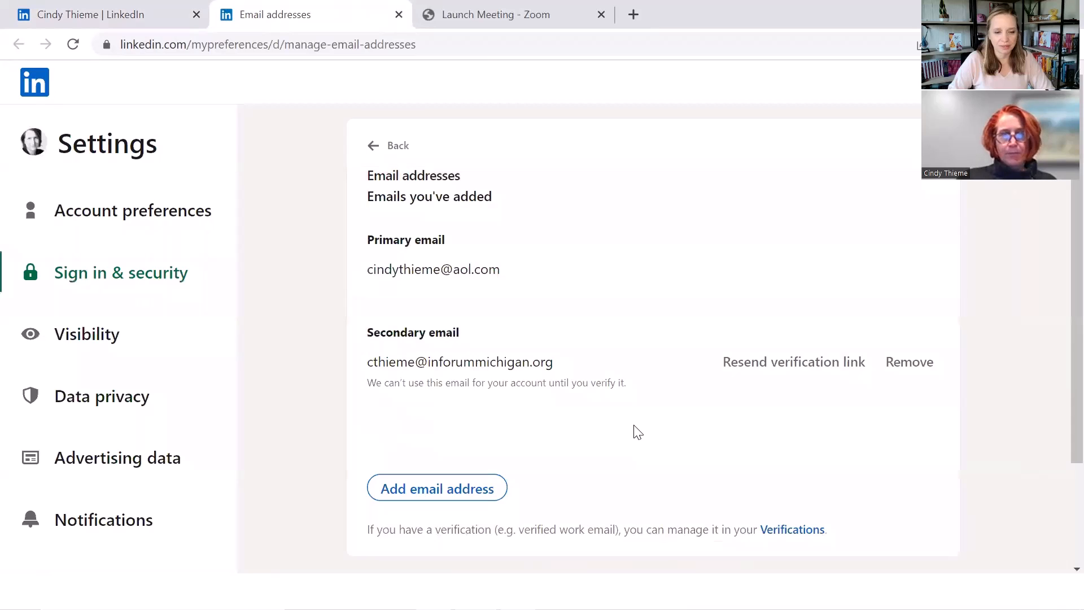
pyautogui.moveTo(622, 452)
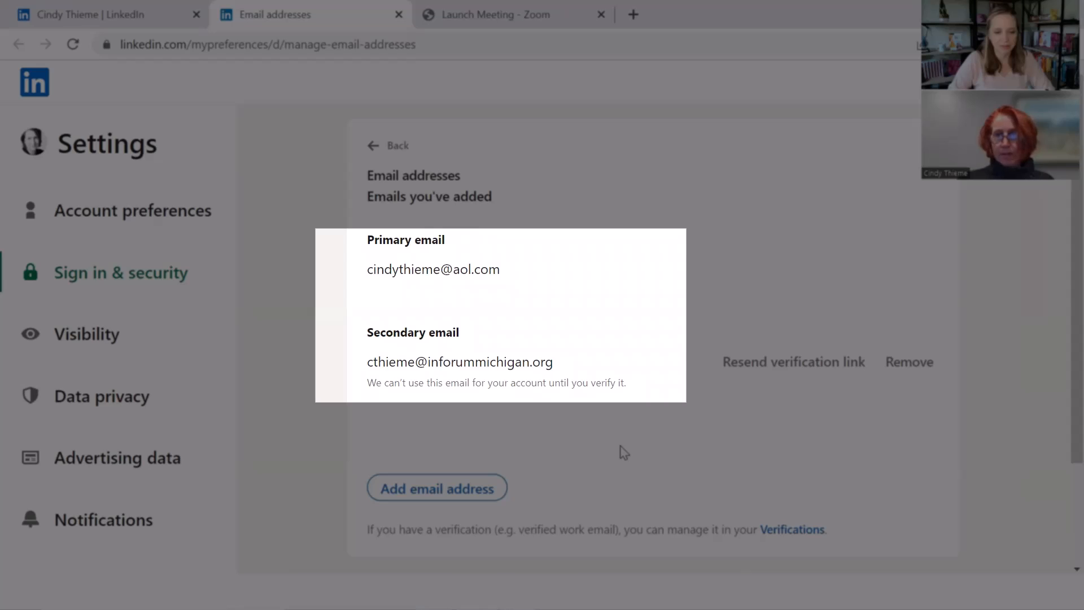
pyautogui.moveTo(652, 446)
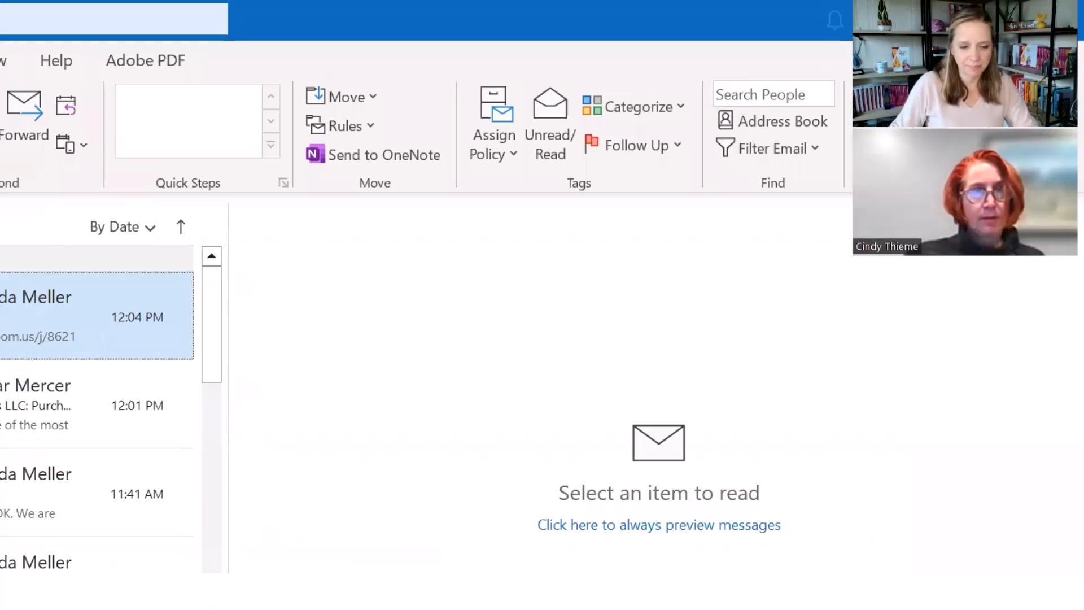
# Open LinkedIn Security's 'Confirm your email address' message and click its 'this' link
pyautogui.click(83, 316)
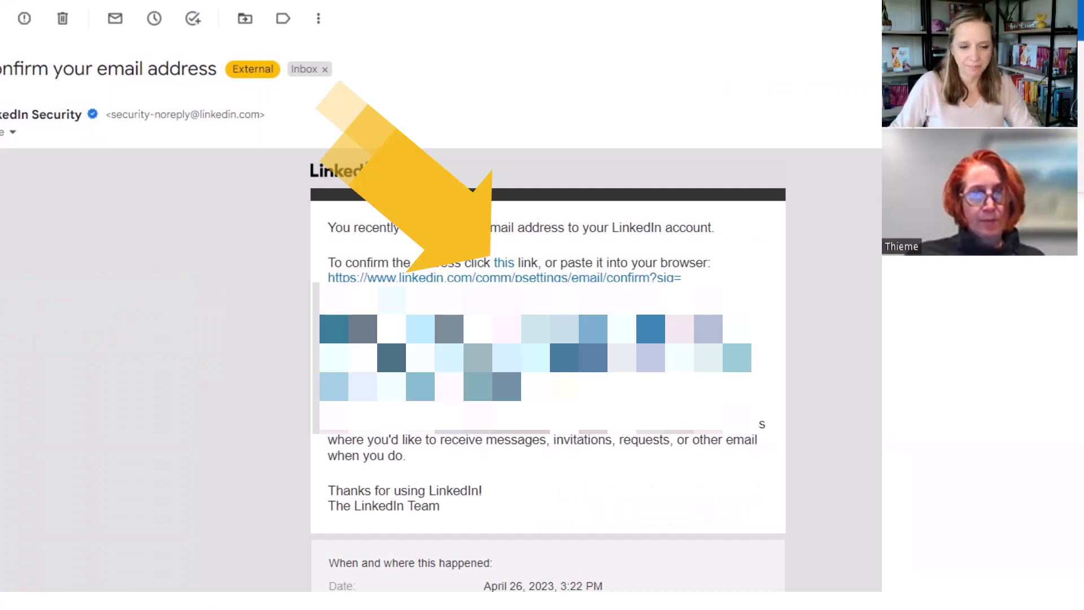
pyautogui.click(503, 263)
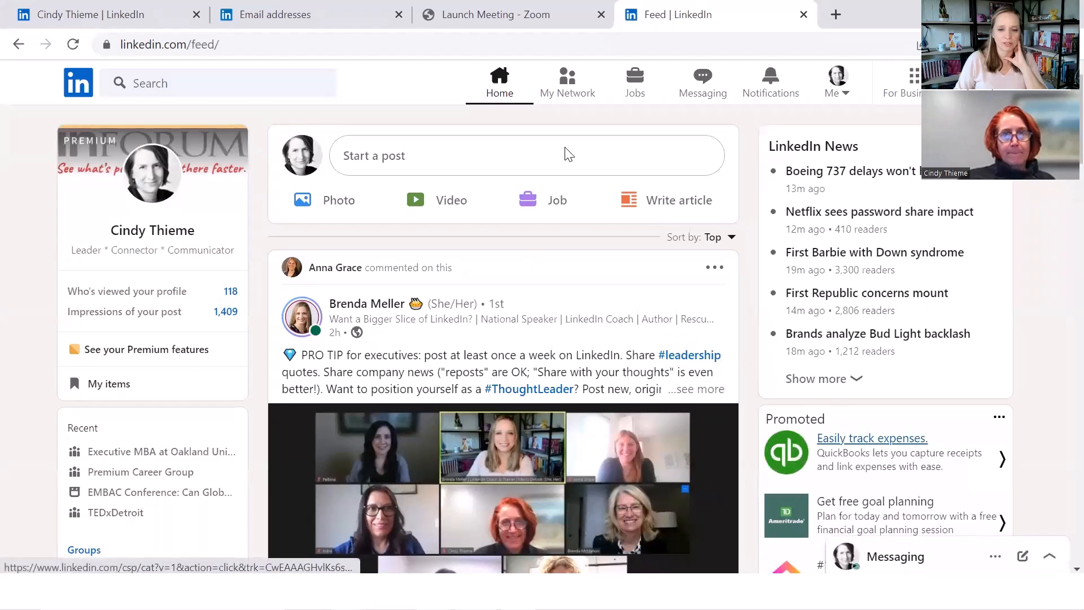
# Go through profile, Contact info and edit to Email addresses, now showing Inforum verified
pyautogui.click(151, 172)
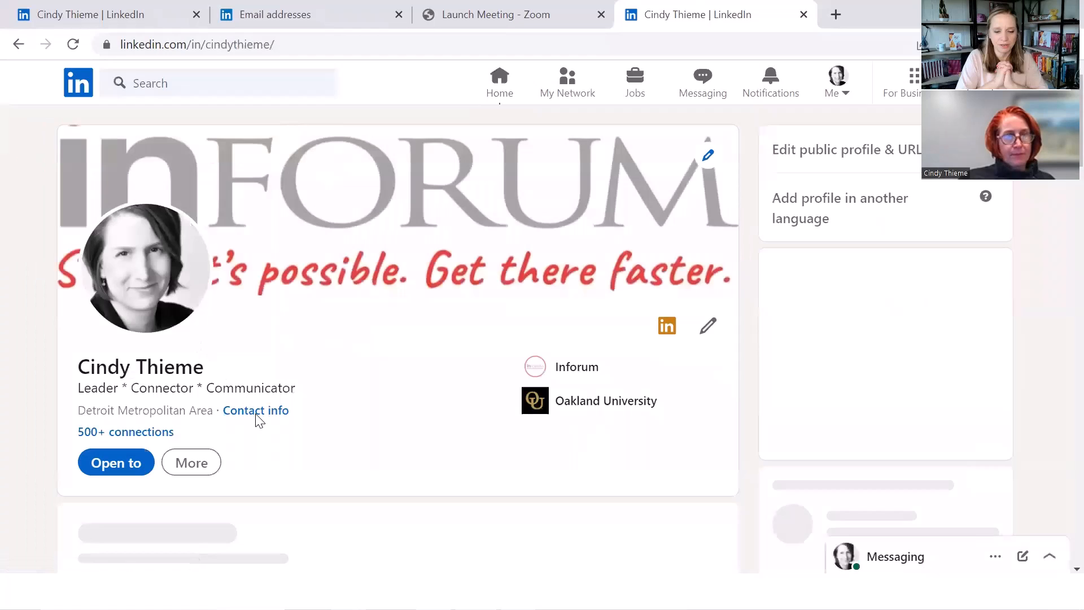
pyautogui.click(255, 410)
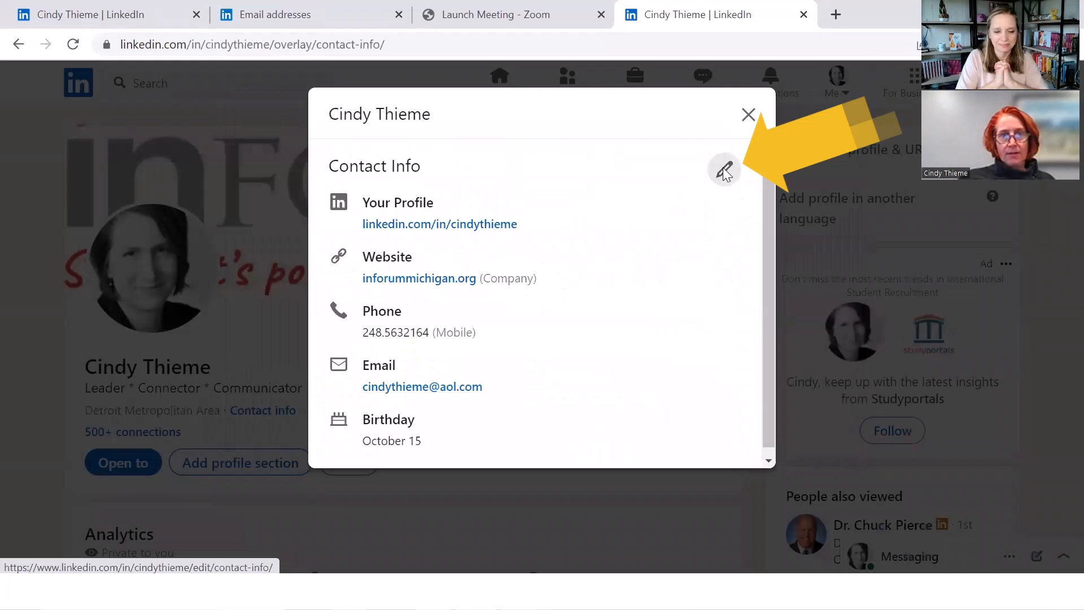
pyautogui.click(724, 170)
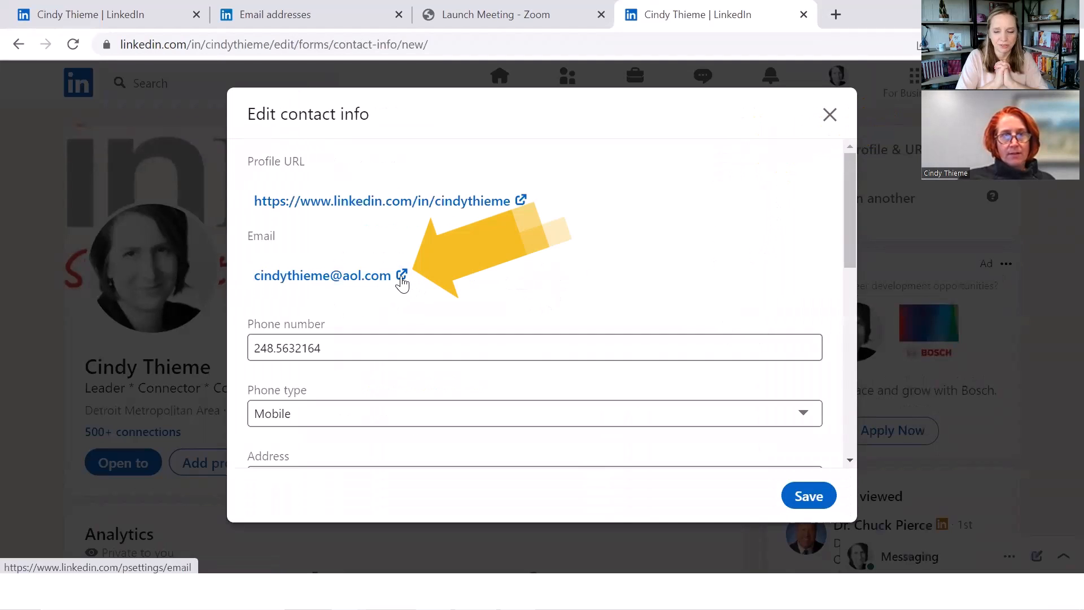
pyautogui.click(402, 275)
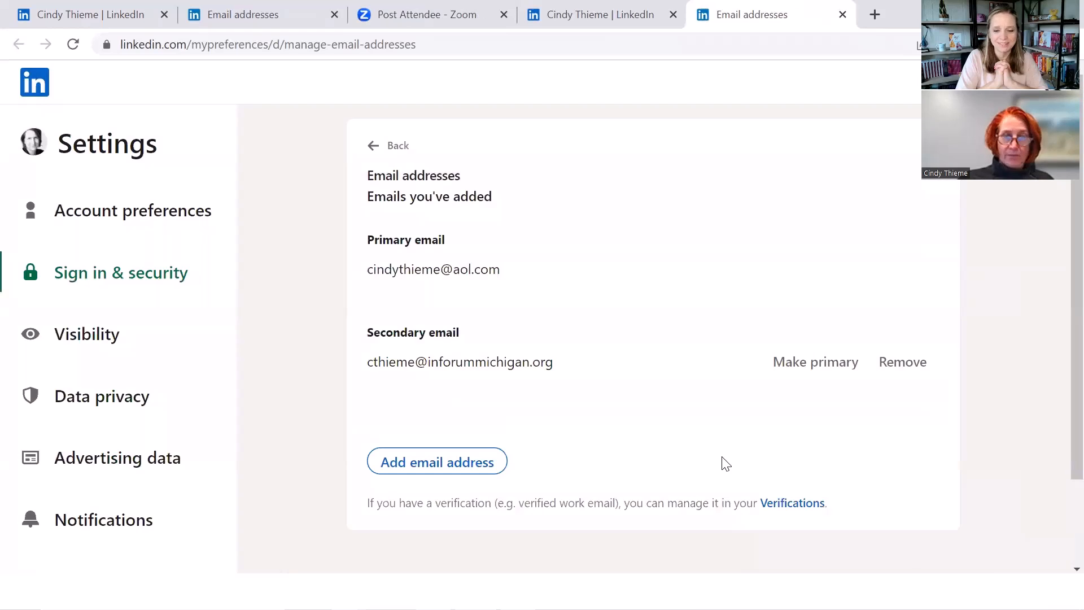
# Make the Inforum work email primary and confirm with your password
pyautogui.click(816, 362)
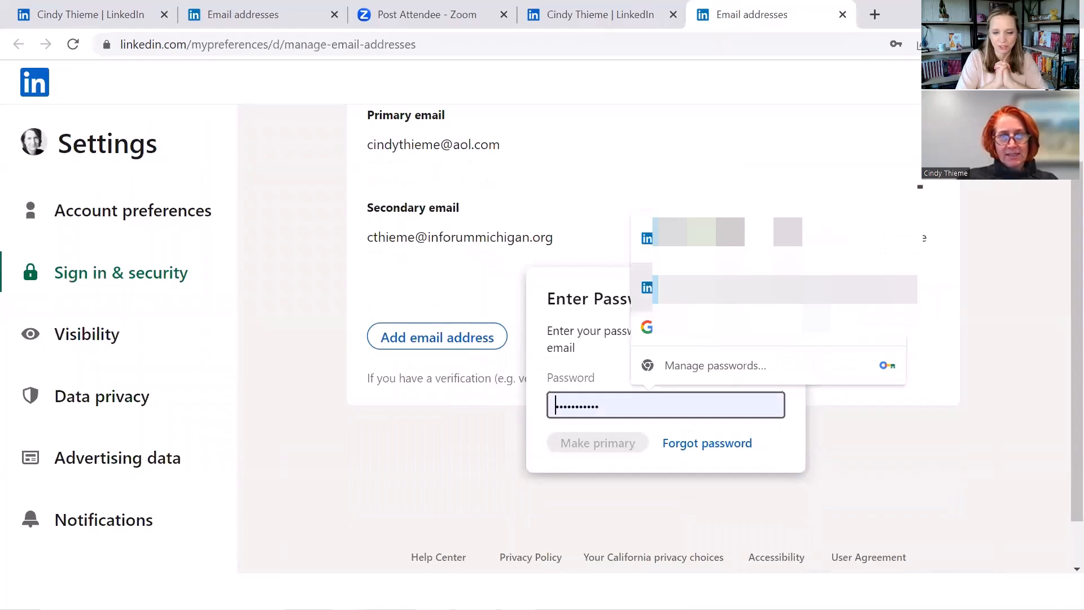
pyautogui.click(597, 443)
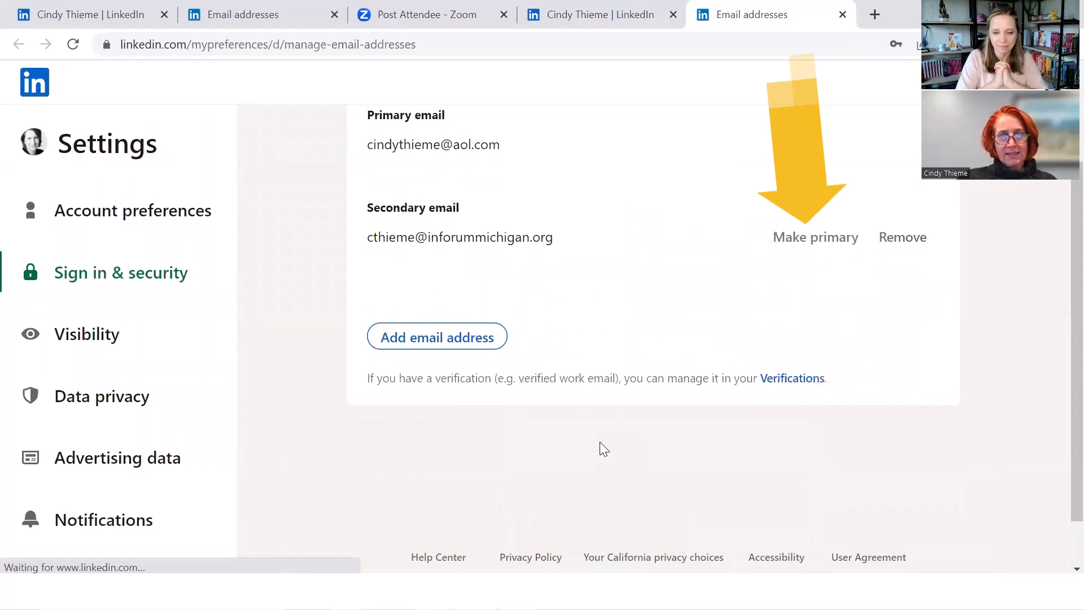
# Return to the profile tab and close the Edit contact info dialog
pyautogui.click(815, 237)
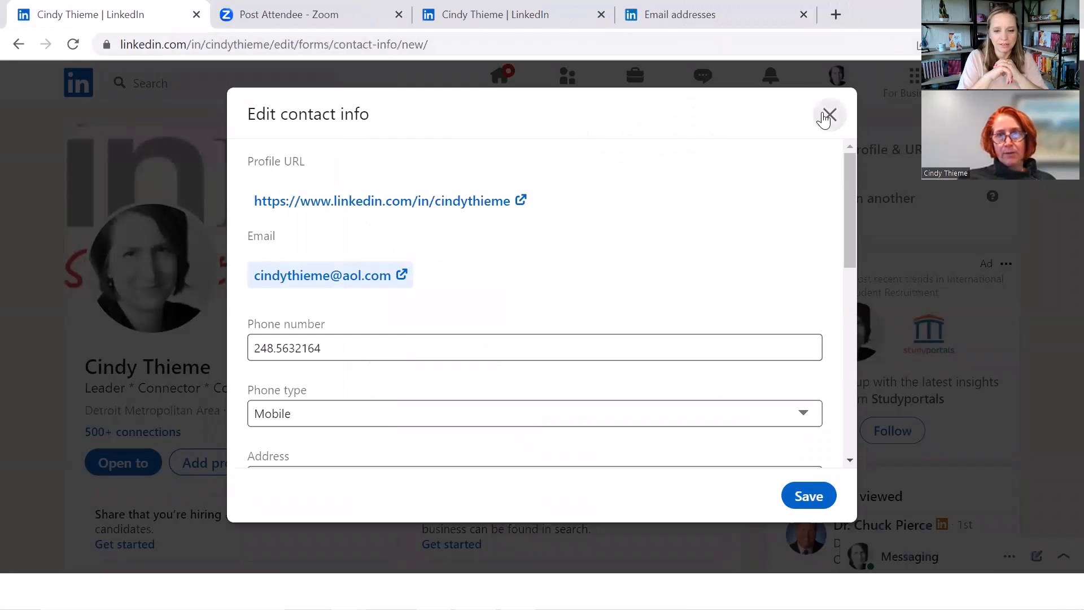
pyautogui.click(829, 114)
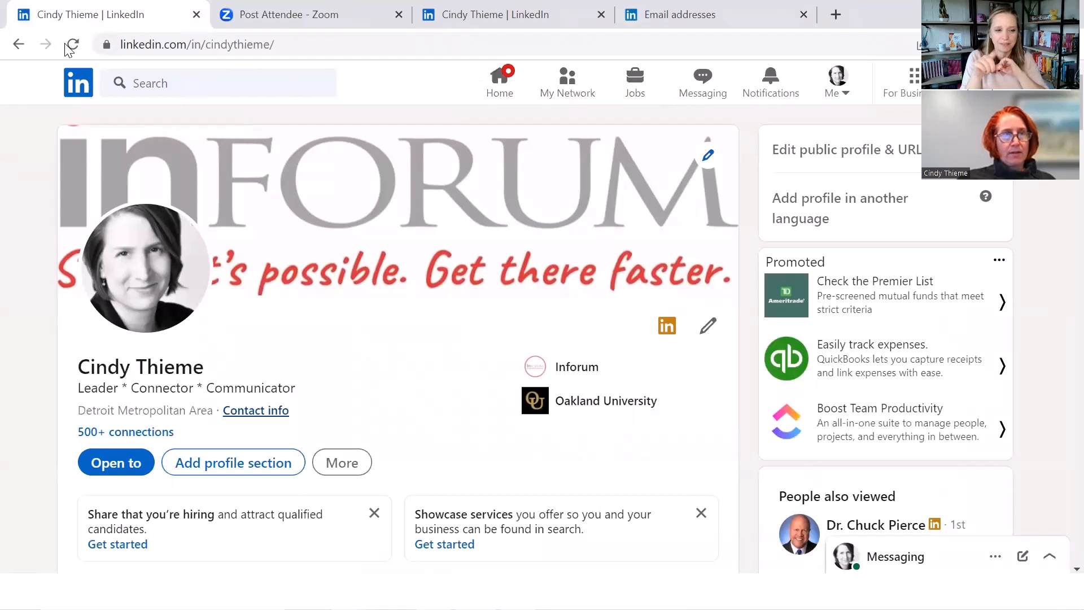
# Reload the profile and view Contact info listing the Inforum work email
pyautogui.click(73, 44)
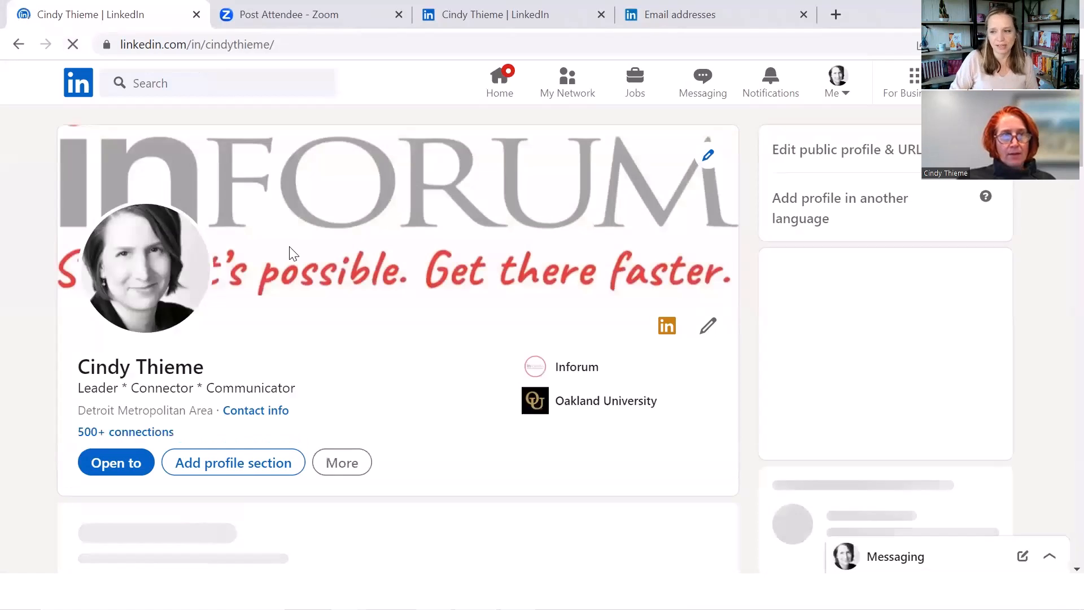
pyautogui.click(255, 410)
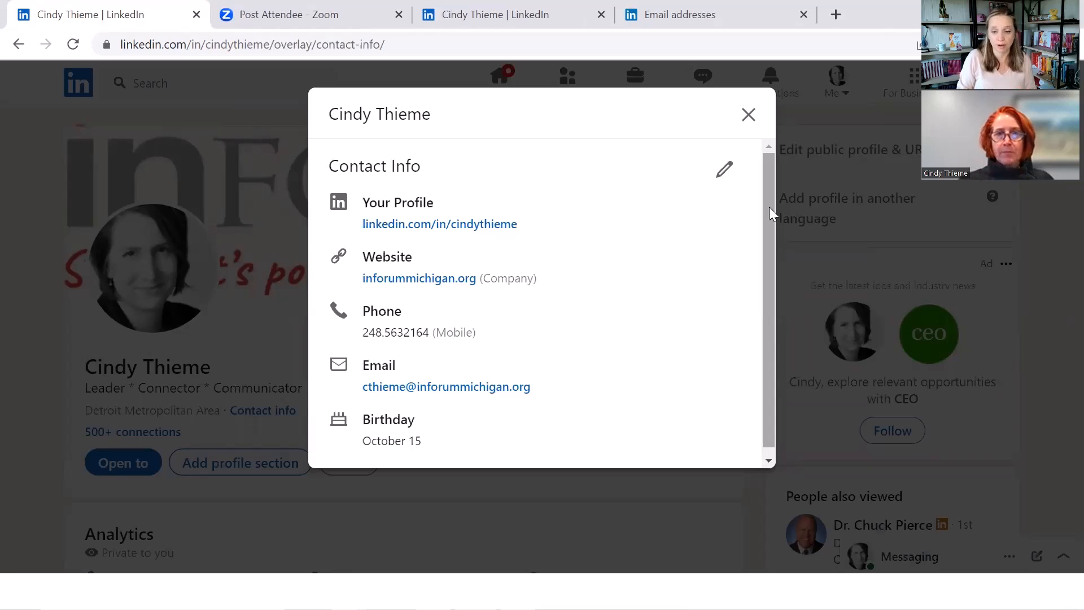
pyautogui.moveTo(655, 385)
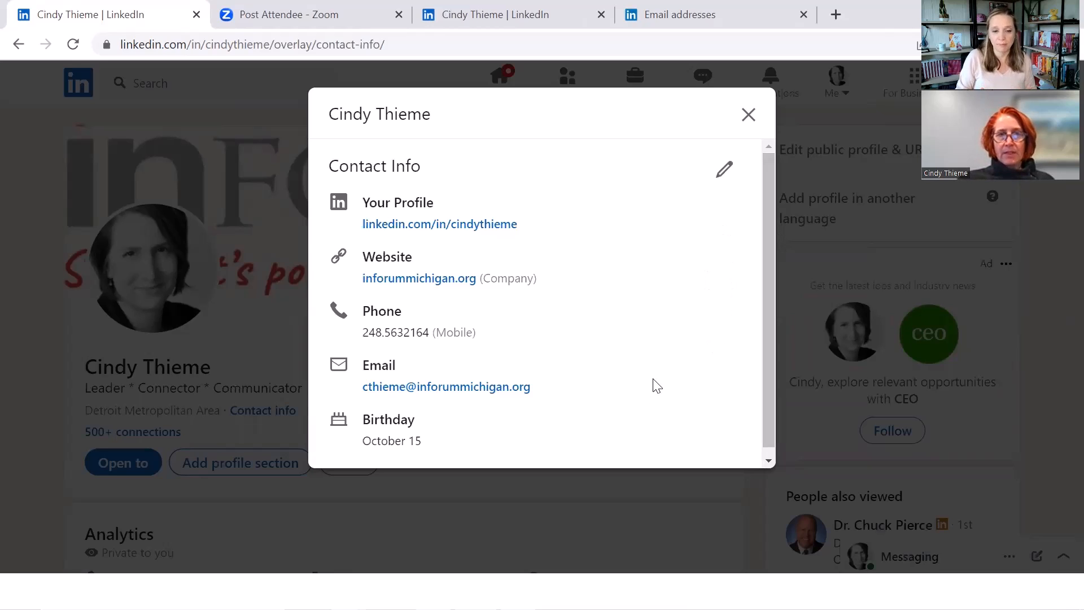
pyautogui.moveTo(657, 373)
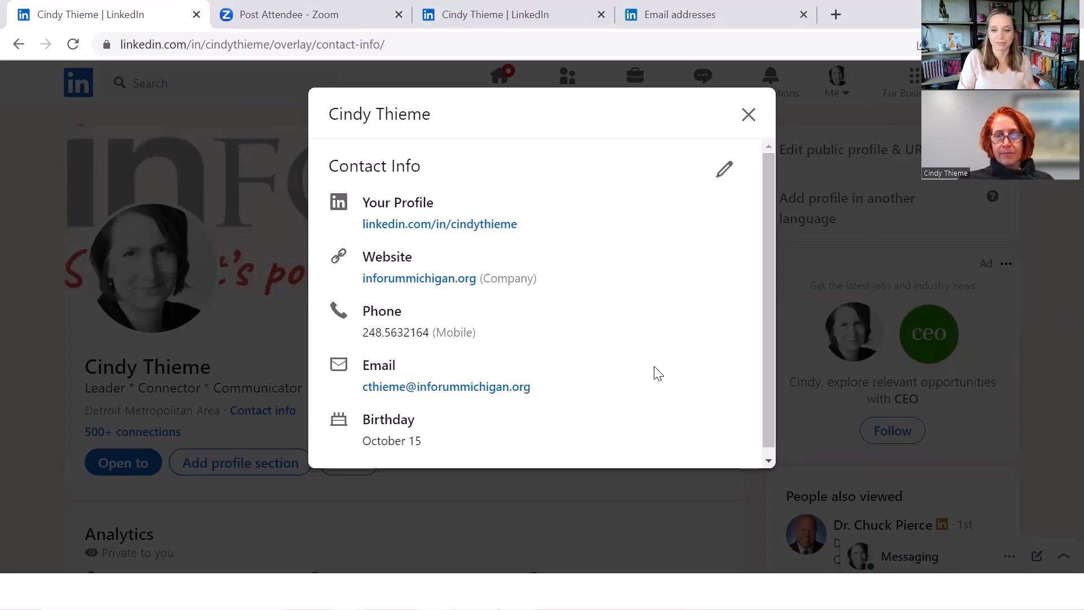
pyautogui.moveTo(676, 259)
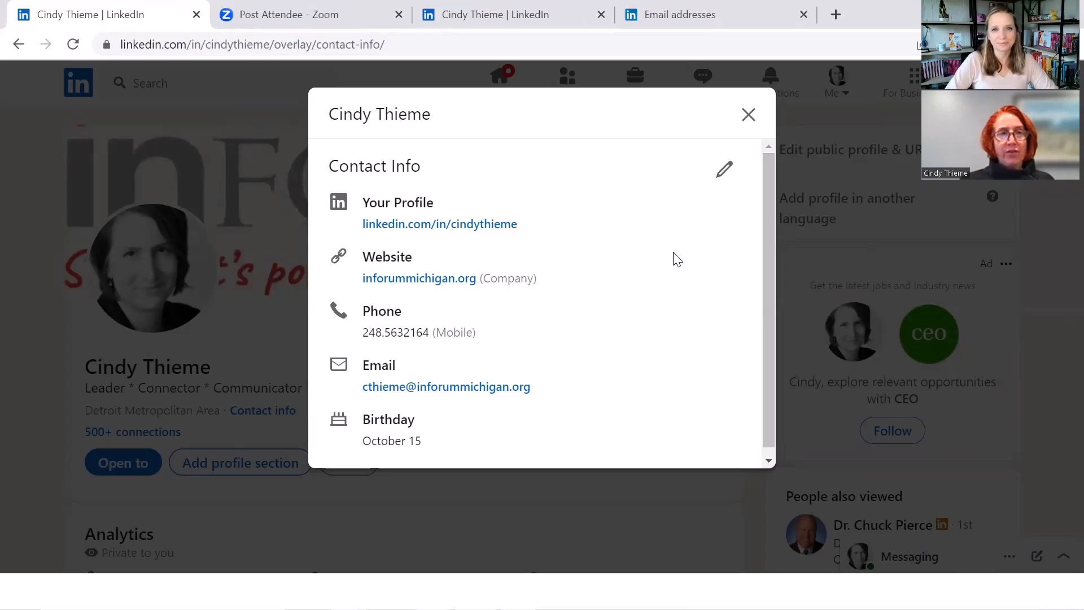
pyautogui.moveTo(745, 197)
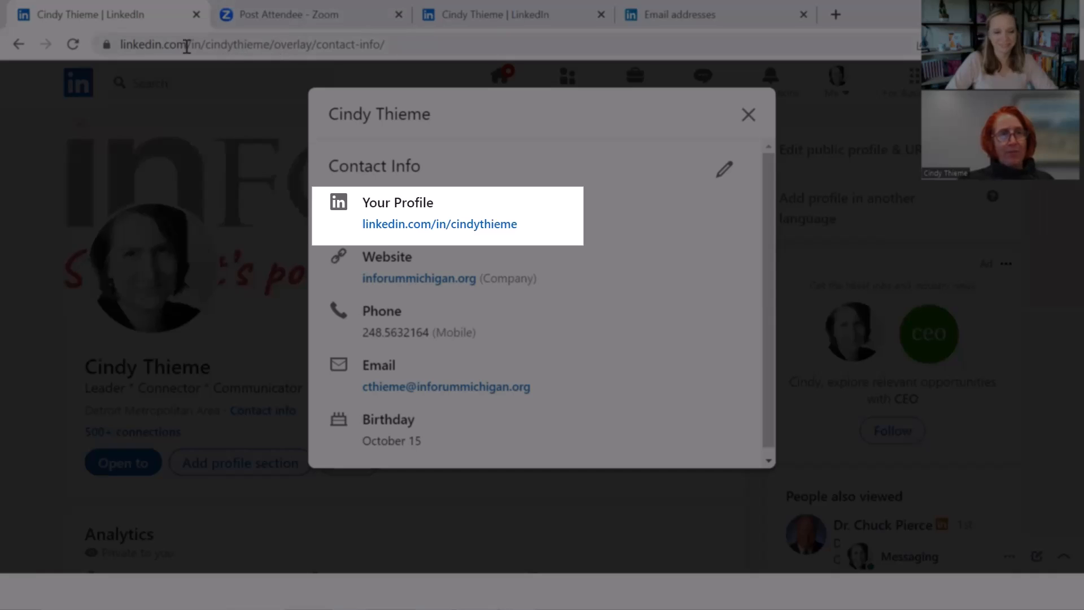
pyautogui.moveTo(238, 87)
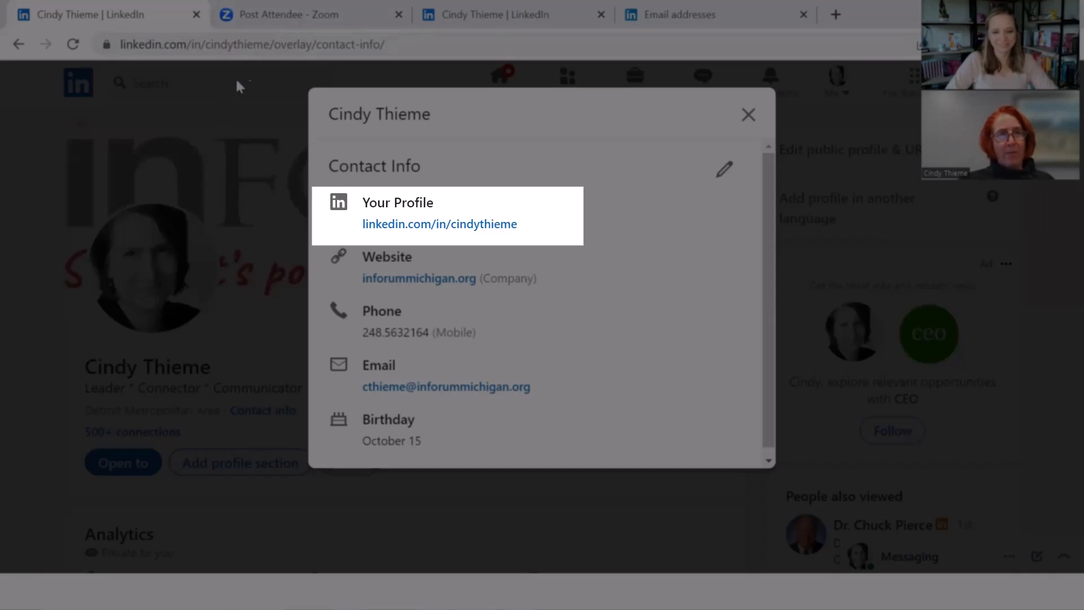
pyautogui.moveTo(688, 101)
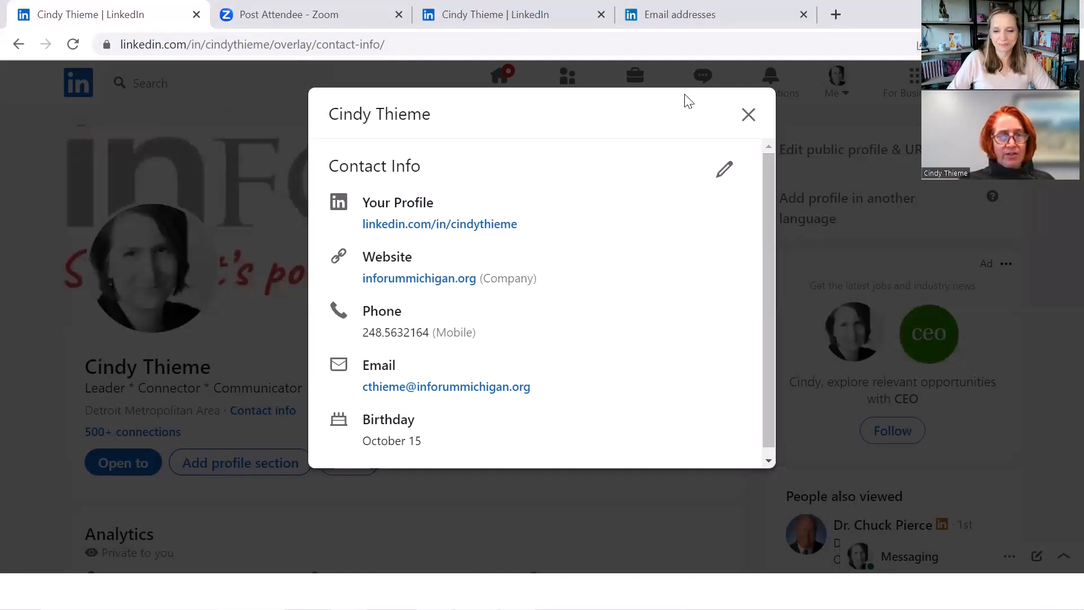